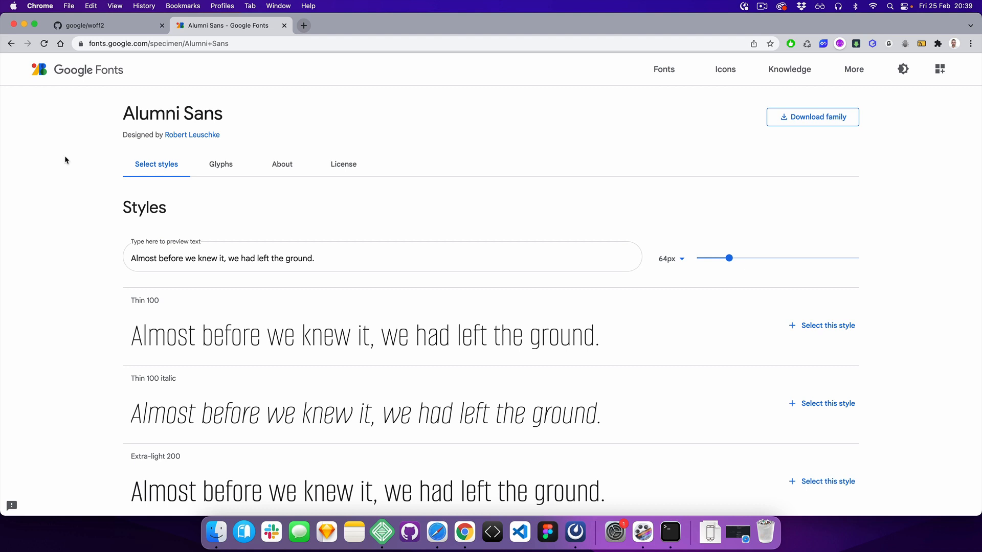
{"action": "mouse_move", "coordinate": [821, 122]}
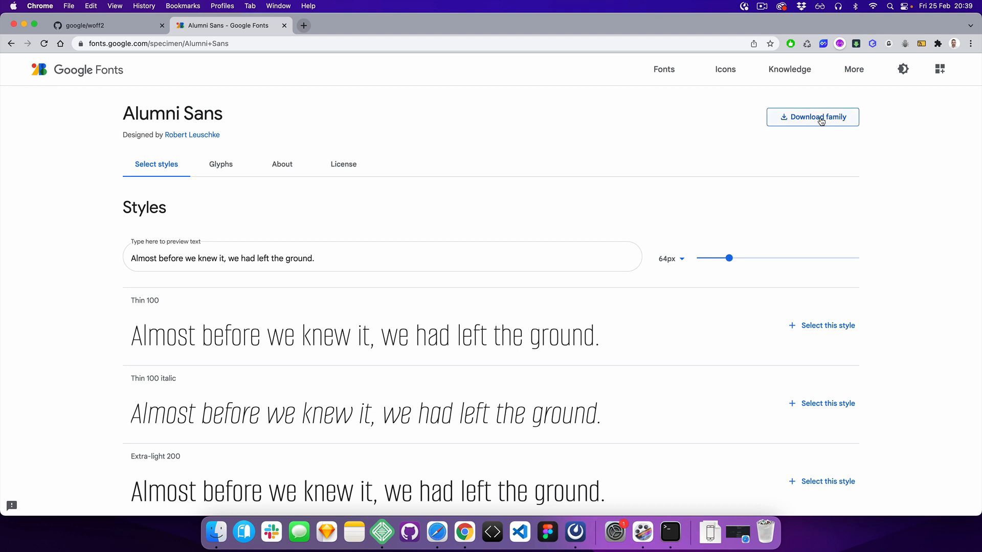
{"action": "mouse_move", "coordinate": [53, 152]}
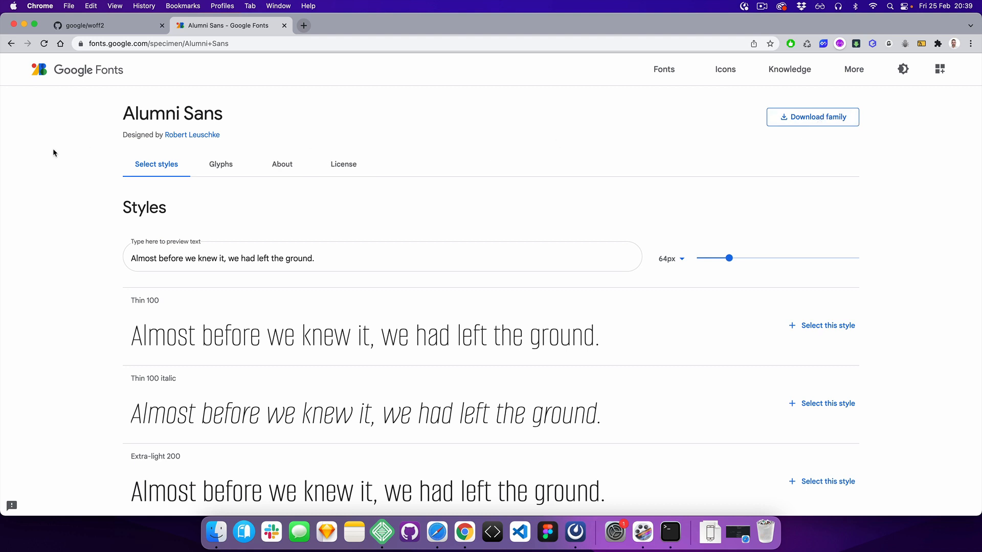
Step: Download the full Alumni Sans family from Google Fonts as a zip to the Desktop
{"action": "left_click", "coordinate": [812, 116]}
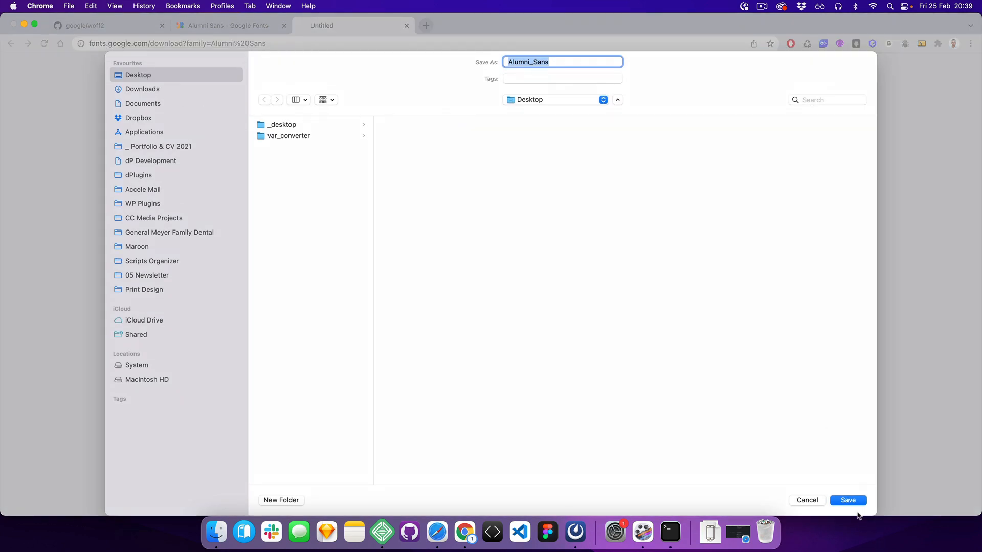
{"action": "left_click", "coordinate": [847, 500]}
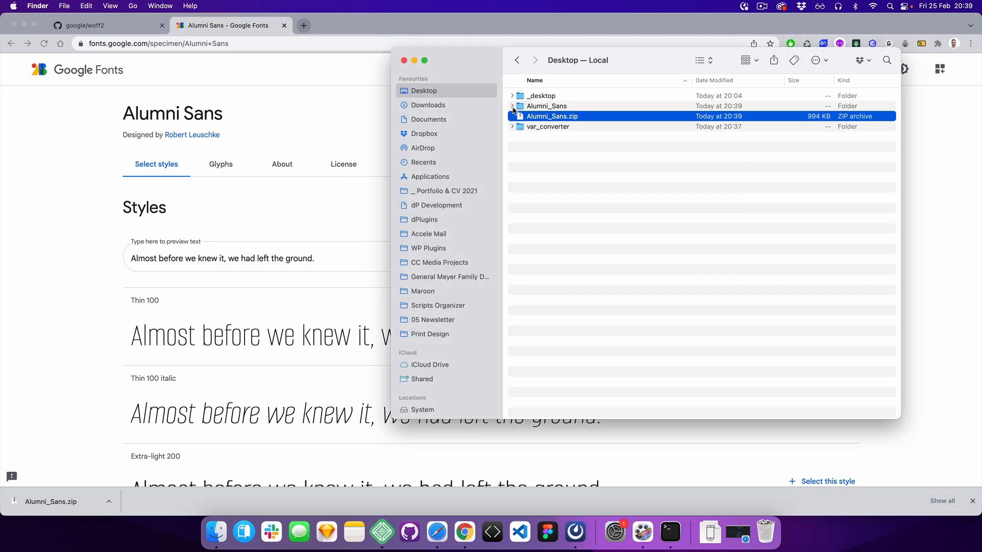
Step: Keep only AlumniSans-VariableFont_wght.ttf on the Desktop, then return to the google/woff2 repo
{"action": "left_click", "coordinate": [513, 106]}
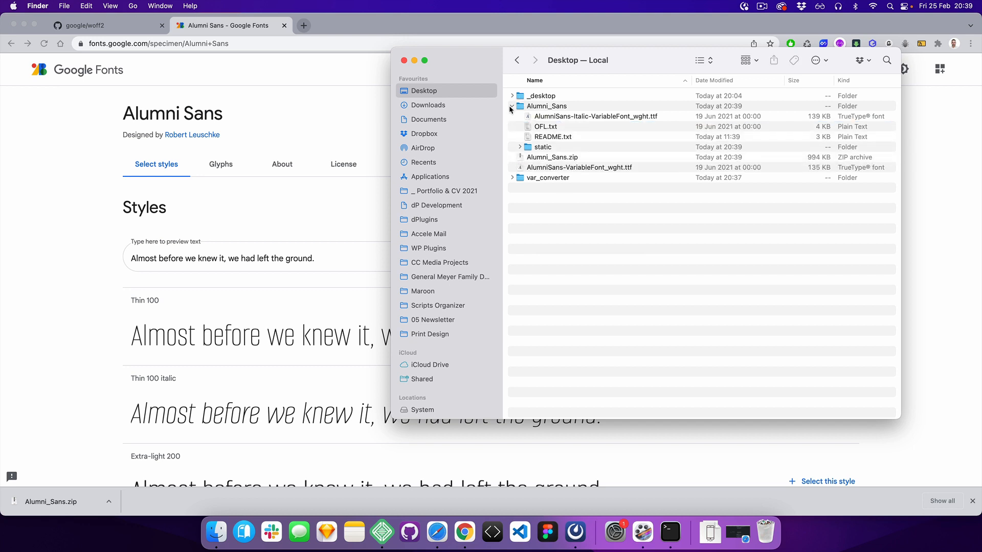
{"action": "left_click", "coordinate": [512, 105]}
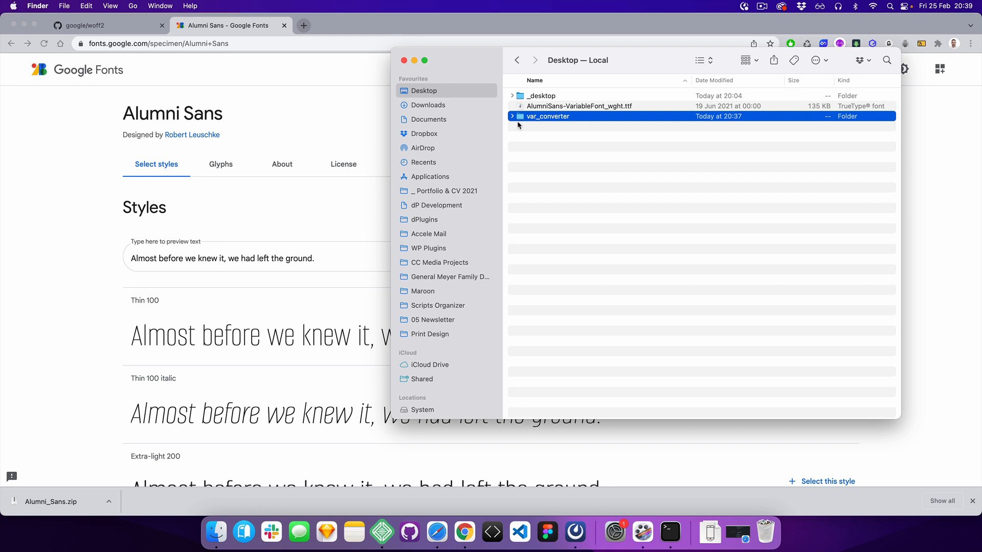
{"action": "mouse_move", "coordinate": [518, 125]}
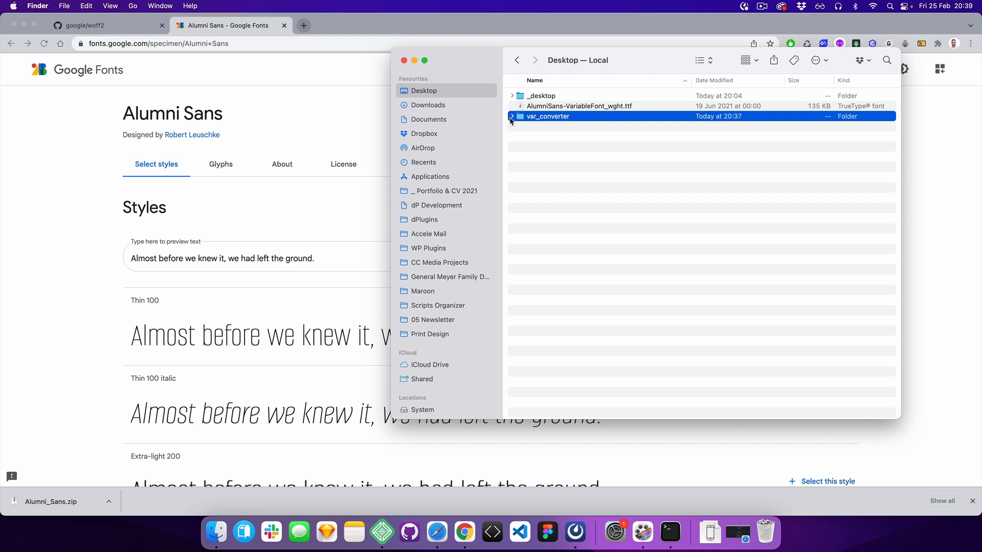
{"action": "left_click", "coordinate": [85, 24]}
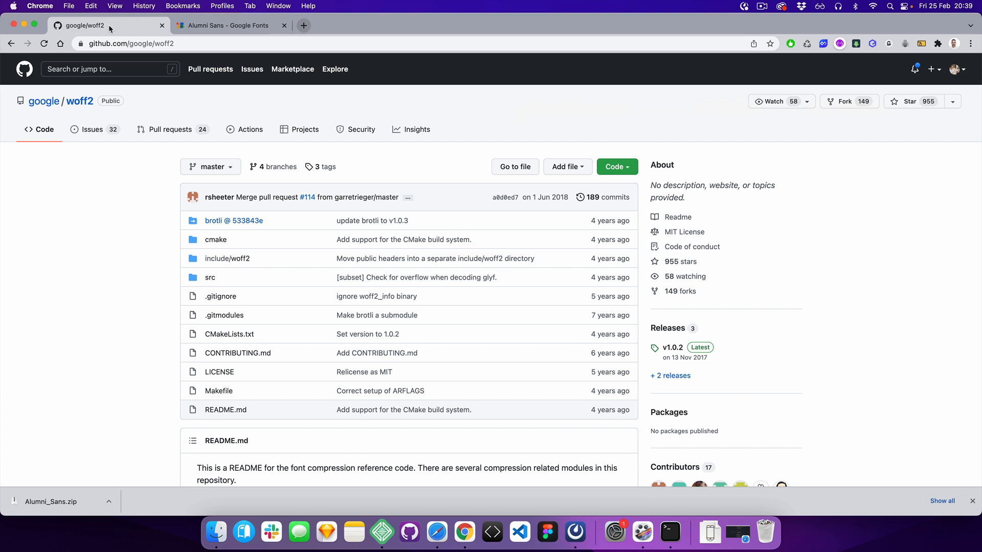
{"action": "mouse_move", "coordinate": [44, 113]}
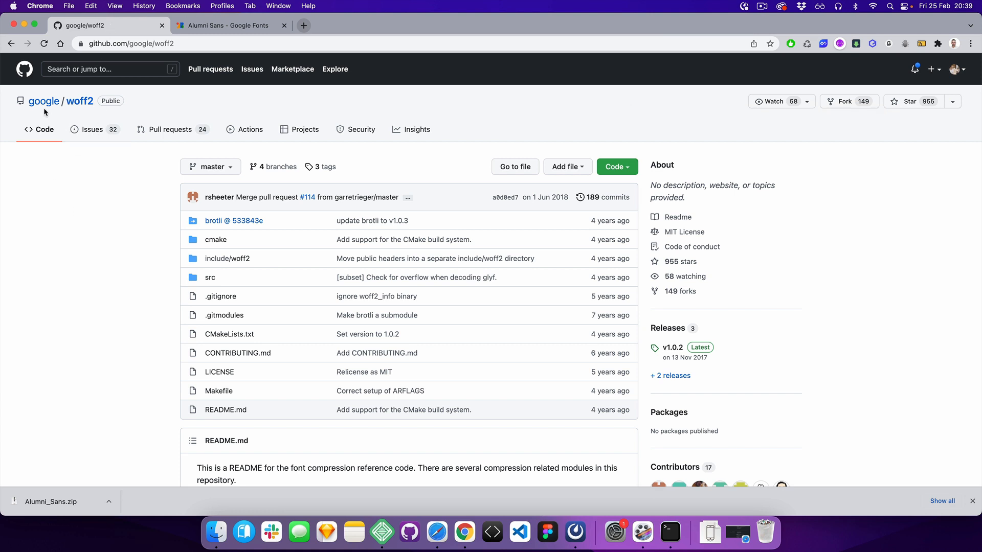
{"action": "mouse_move", "coordinate": [128, 193]}
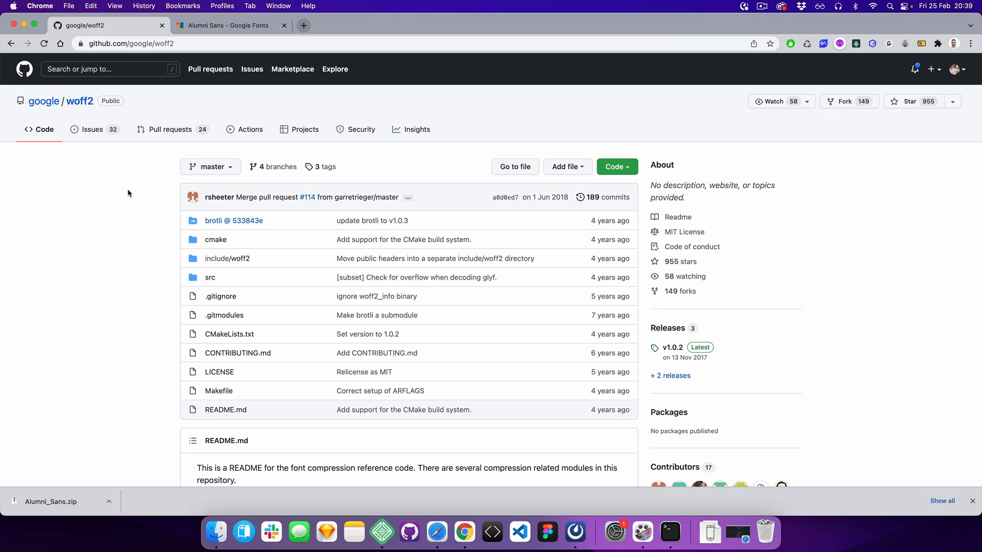
{"action": "mouse_move", "coordinate": [109, 285]}
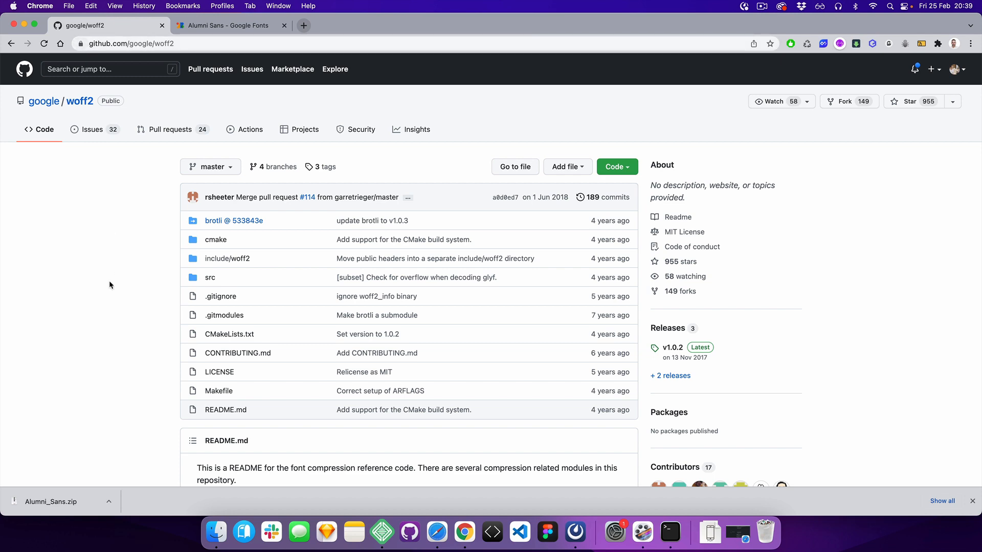
Step: Copy the git clone and build commands from the woff2 README's Build section
{"action": "scroll", "scroll_direction": "down", "scroll_amount": 3}
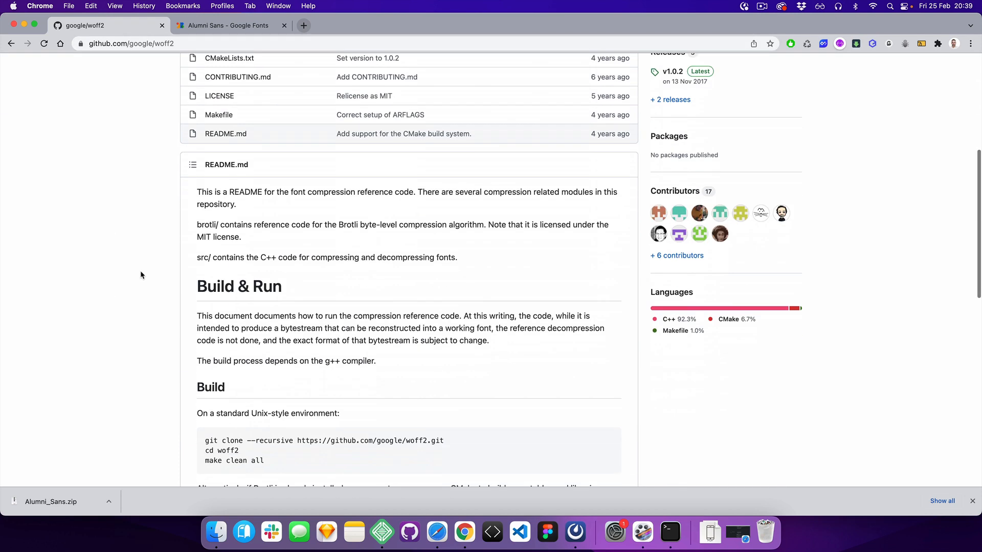
{"action": "scroll", "scroll_direction": "down", "scroll_amount": 3}
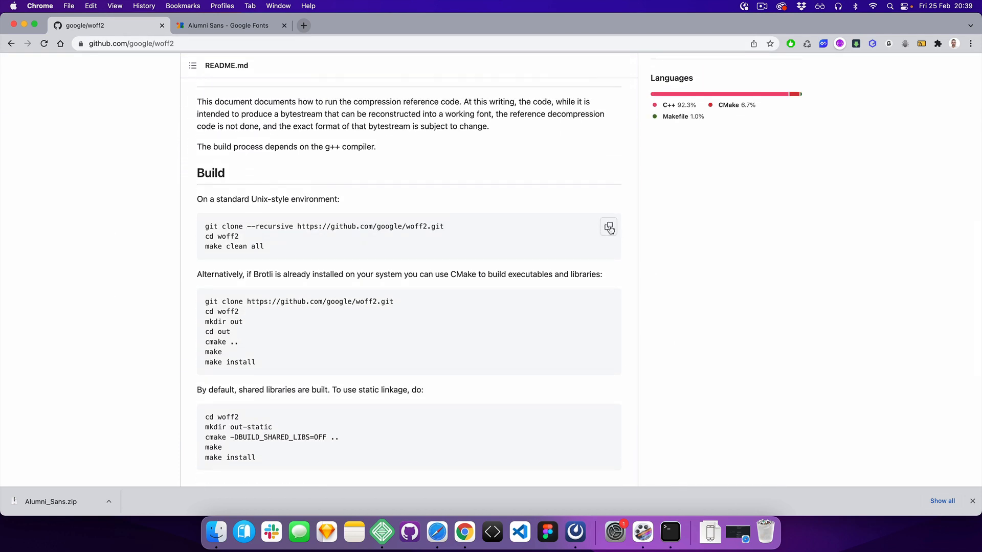
{"action": "left_click", "coordinate": [216, 533]}
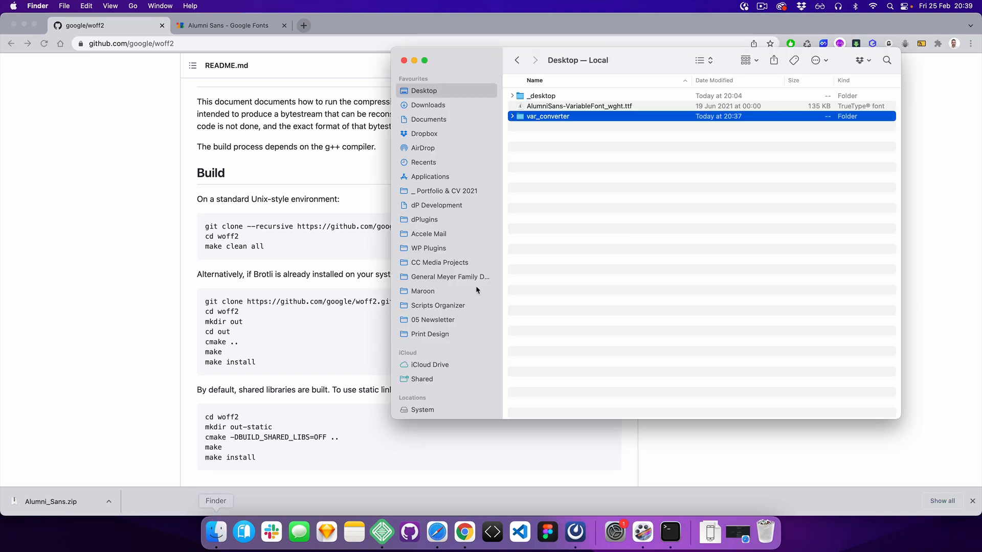
Step: In a new Terminal window, change directory to /Users/krca/Desktop/var_converter
{"action": "left_click", "coordinate": [668, 533]}
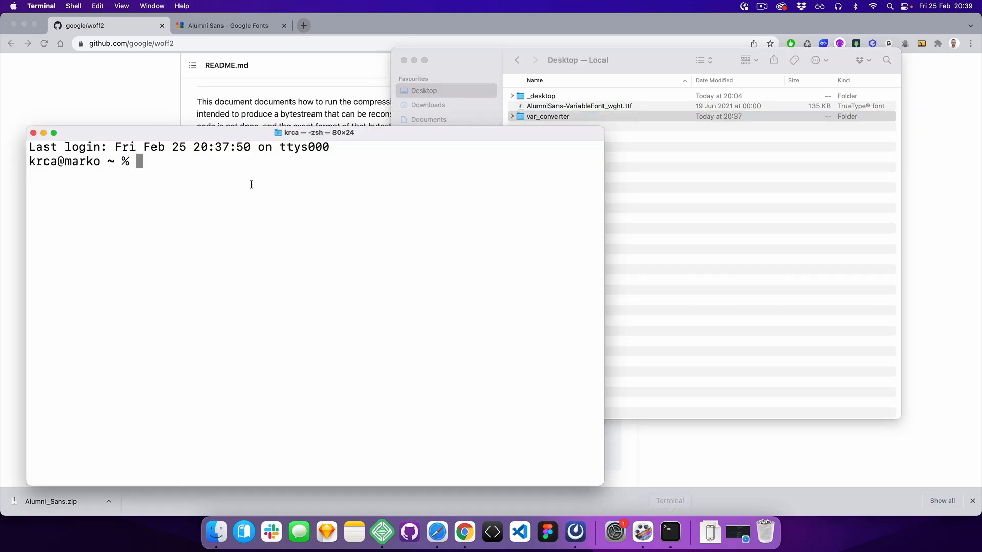
{"action": "type", "text": "cd"}
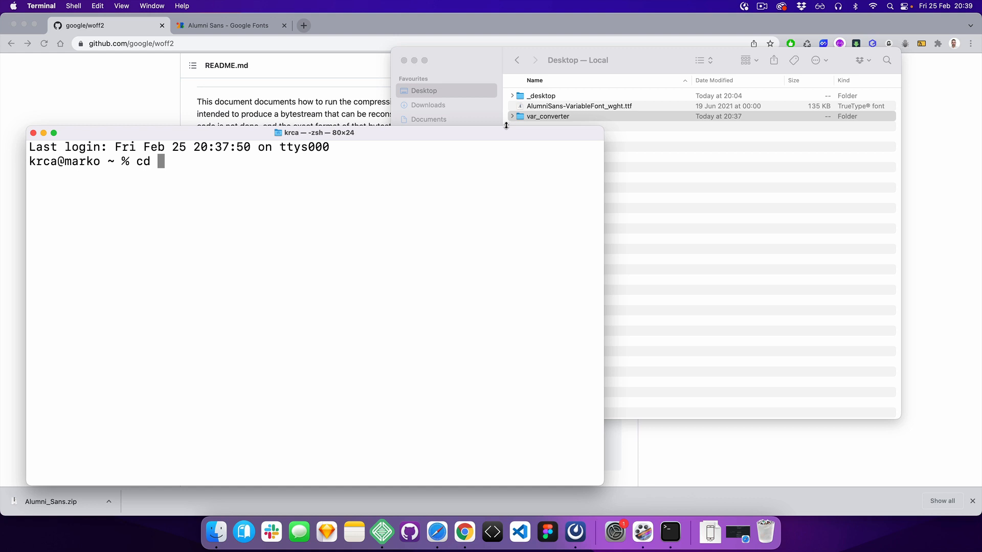
{"action": "type", "text": "/Users/krca/Desktop/var_converter"}
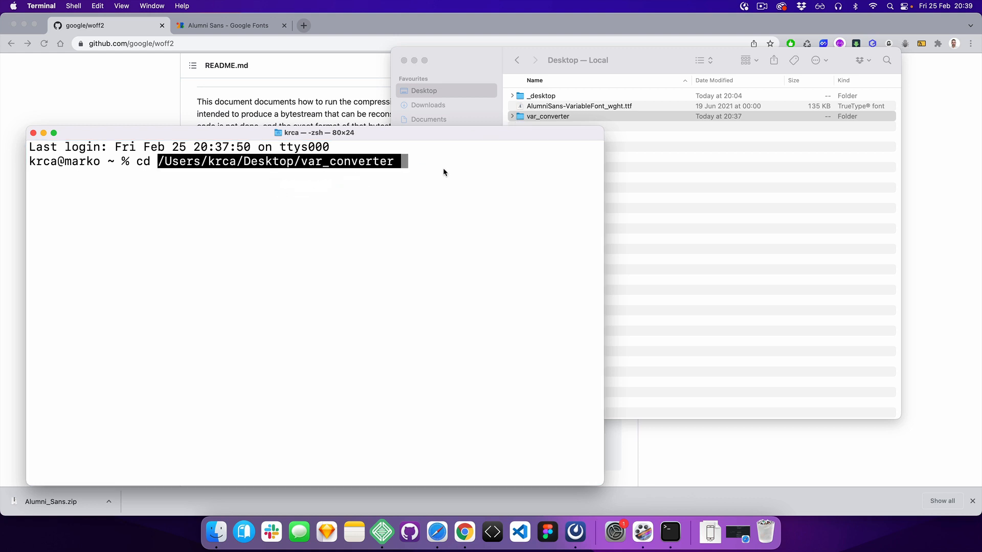
{"action": "key", "text": "Return"}
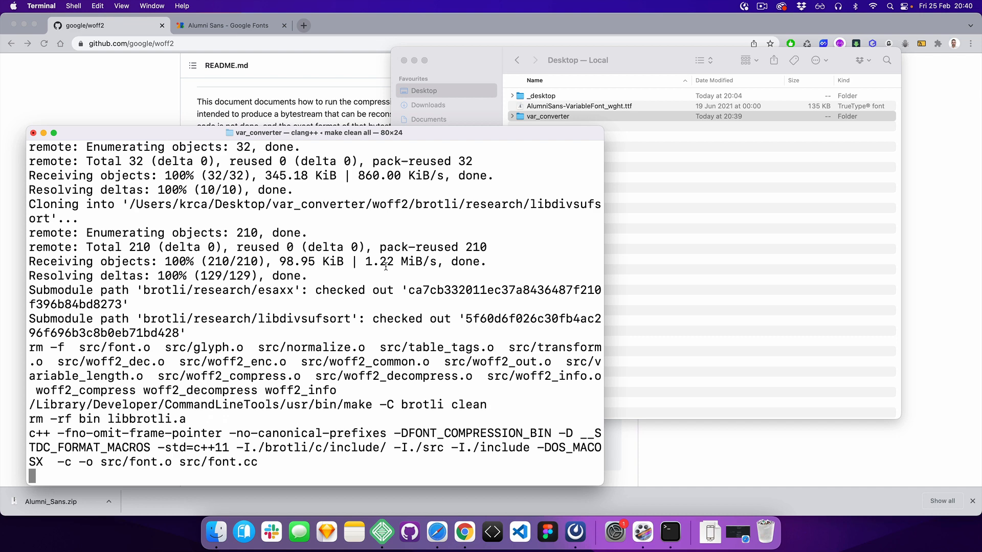
Step: Follow the woff2 and brotli build output, then bring the Desktop Finder window forward
{"action": "scroll", "scroll_direction": "down", "scroll_amount": 3}
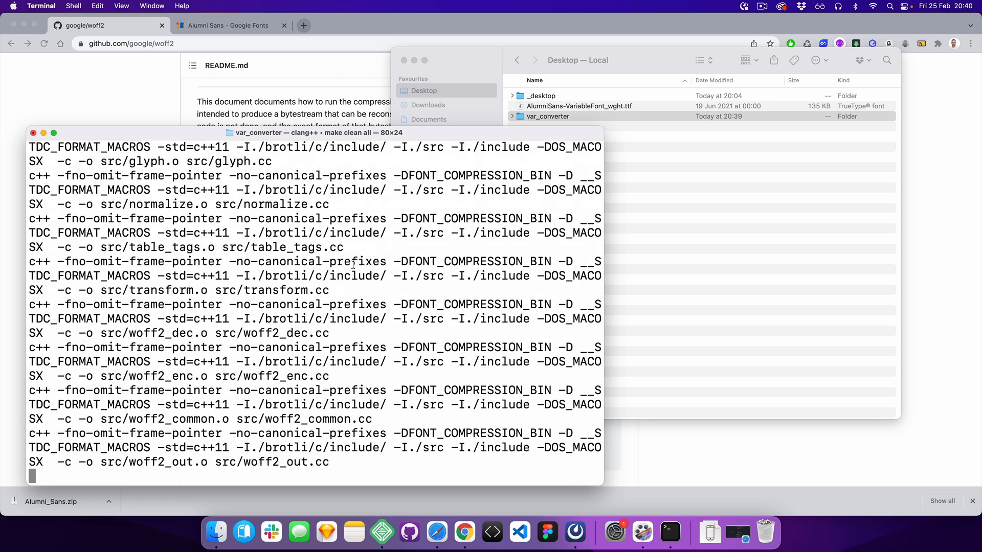
{"action": "scroll", "scroll_direction": "down", "scroll_amount": 3}
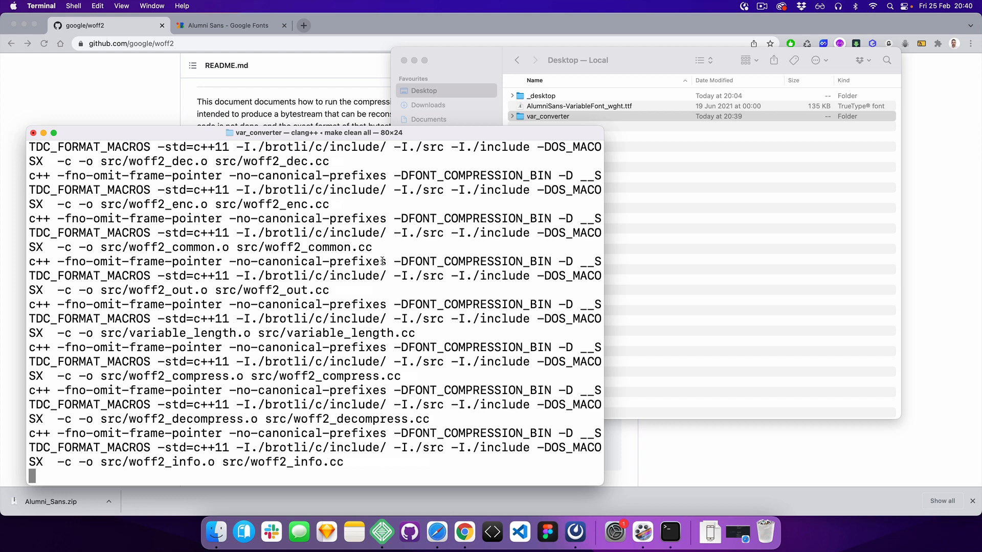
{"action": "scroll", "scroll_direction": "down", "scroll_amount": 3}
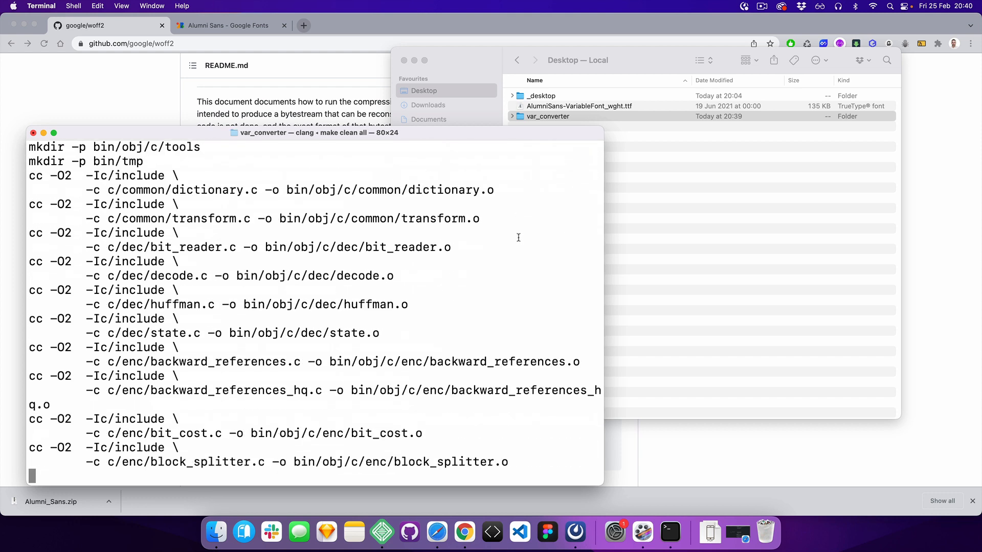
{"action": "scroll", "scroll_direction": "down", "scroll_amount": 3}
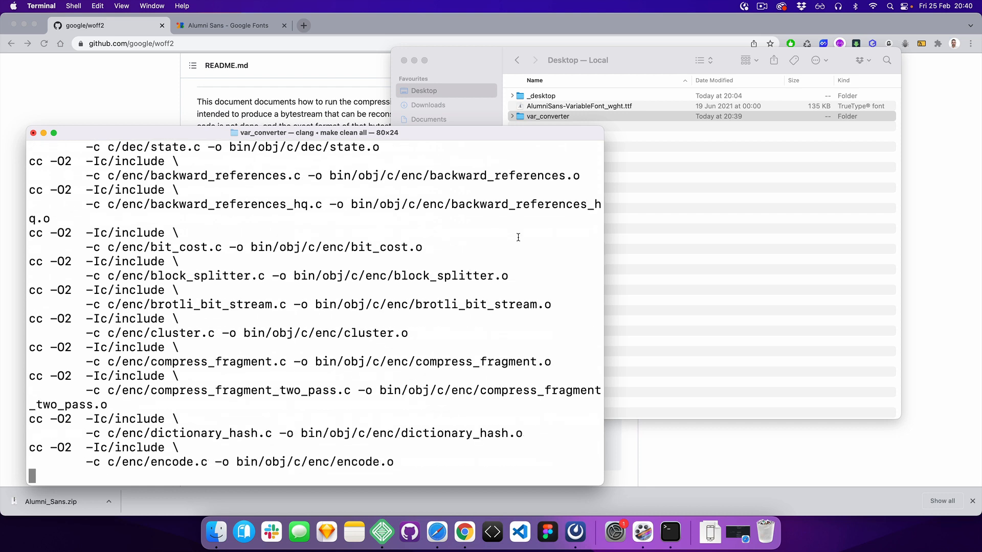
{"action": "left_click", "coordinate": [548, 117]}
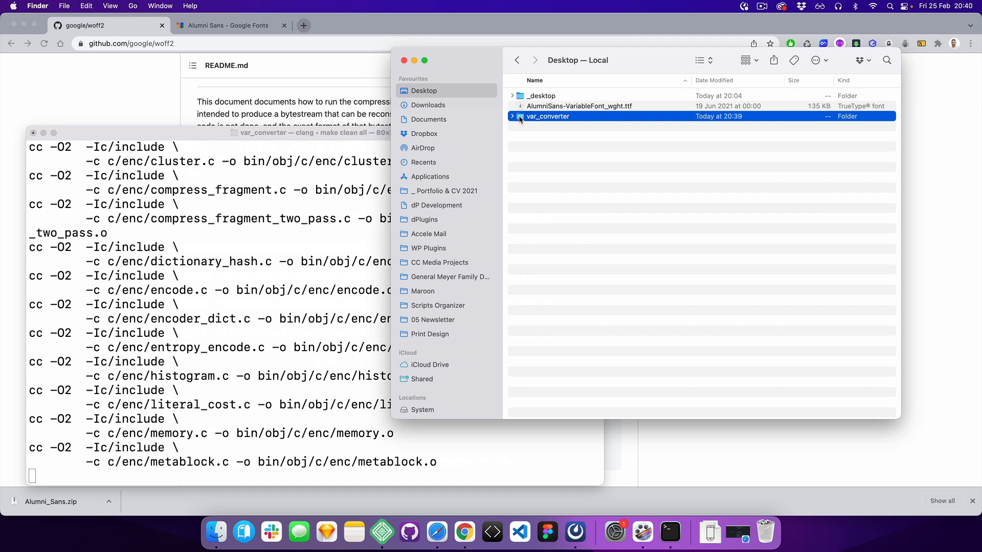
Step: Expand var_converter and woff2 to show the freshly built executables
{"action": "left_click", "coordinate": [512, 116]}
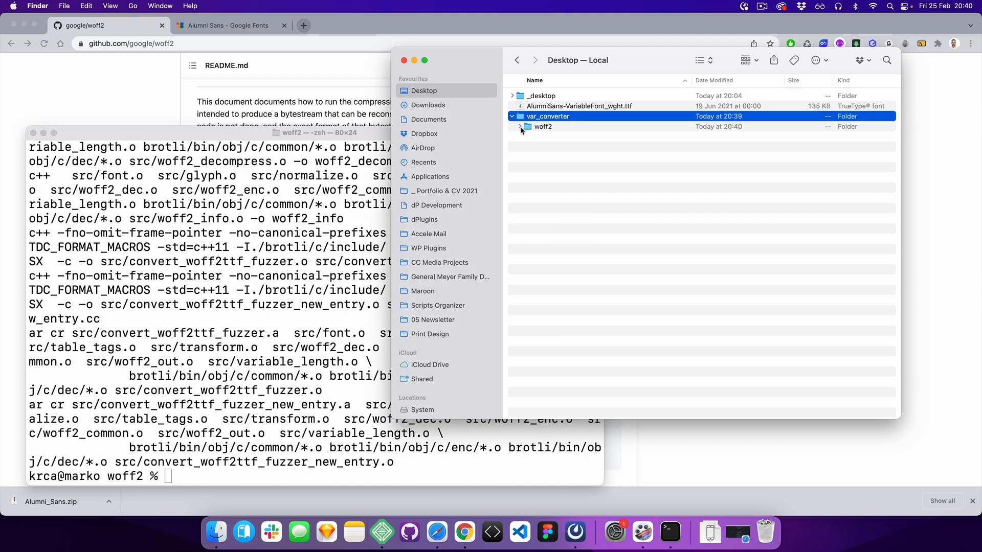
{"action": "left_click", "coordinate": [519, 127]}
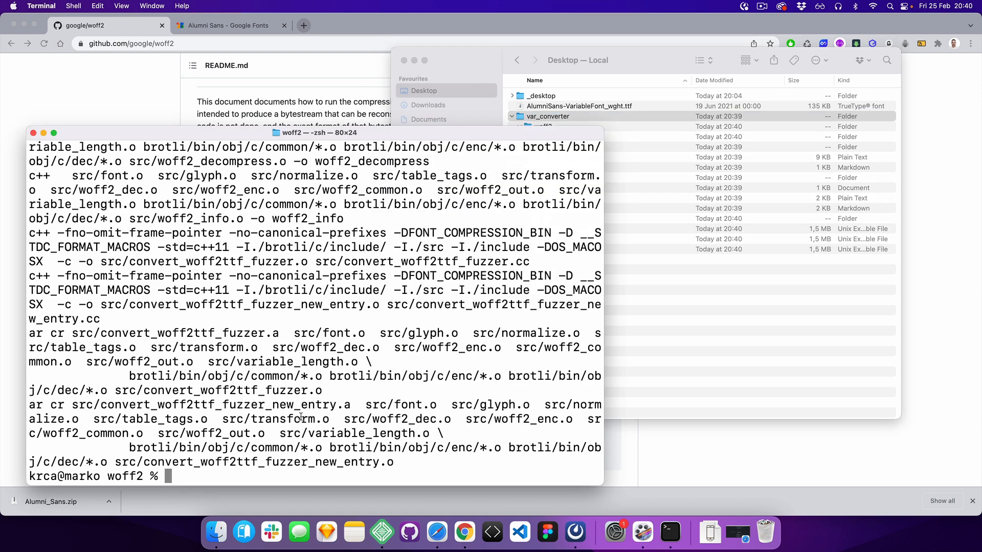
Step: List the woff2 folder, then run ./woff2_compress on the Desktop AlumniSans-VariableFont_wght.ttf
{"action": "type", "text": "ls"}
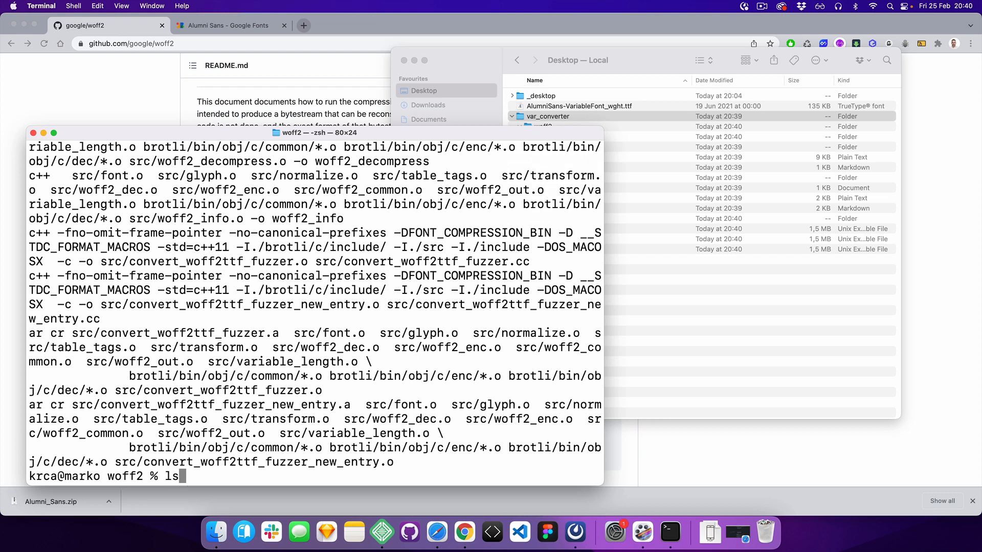
{"action": "key", "text": "Return"}
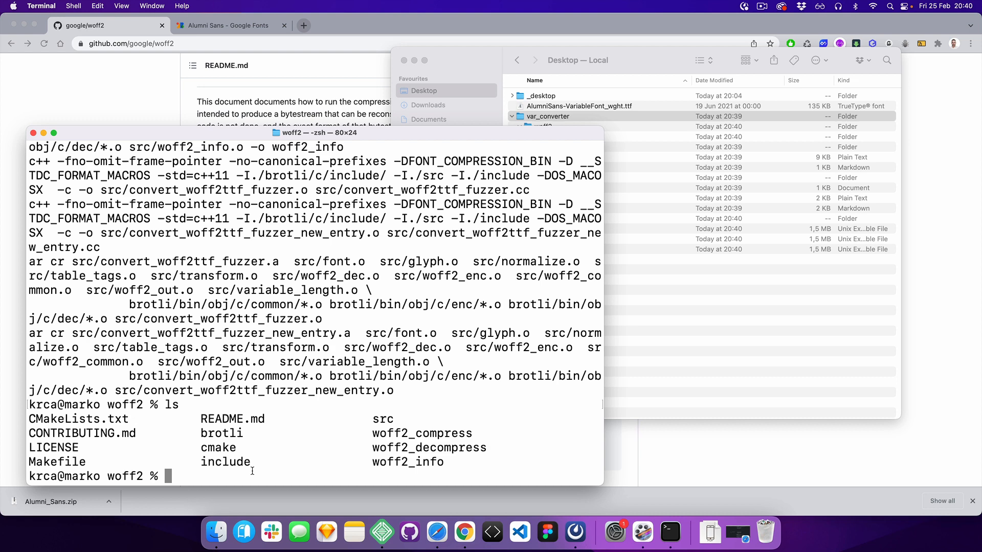
{"action": "type", "text": ".."}
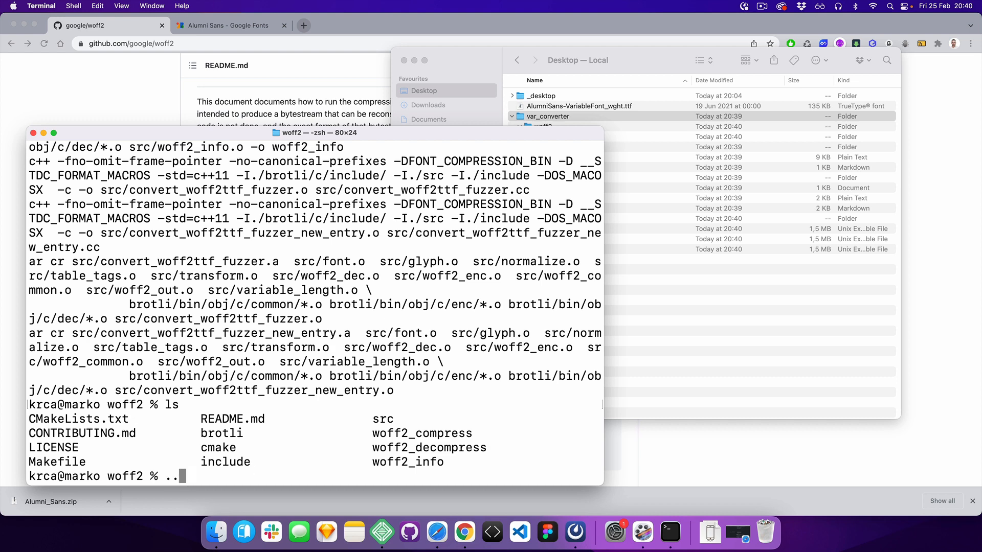
{"action": "type", "text": "./woff2_compress /Users/krca/Desktop/AlumniSans-VariableFont_wght"}
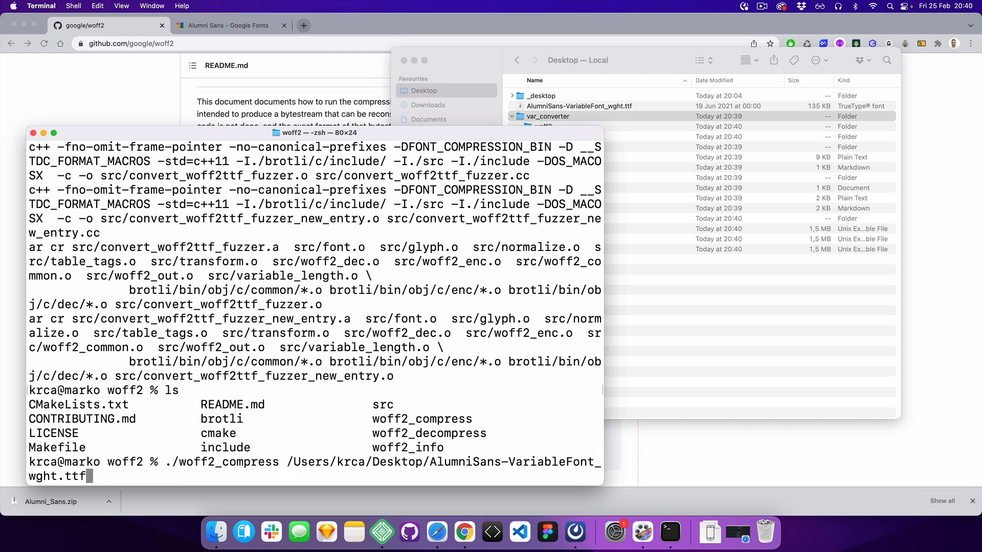
{"action": "type", "text": ";"}
{"action": "key", "text": "Return"}
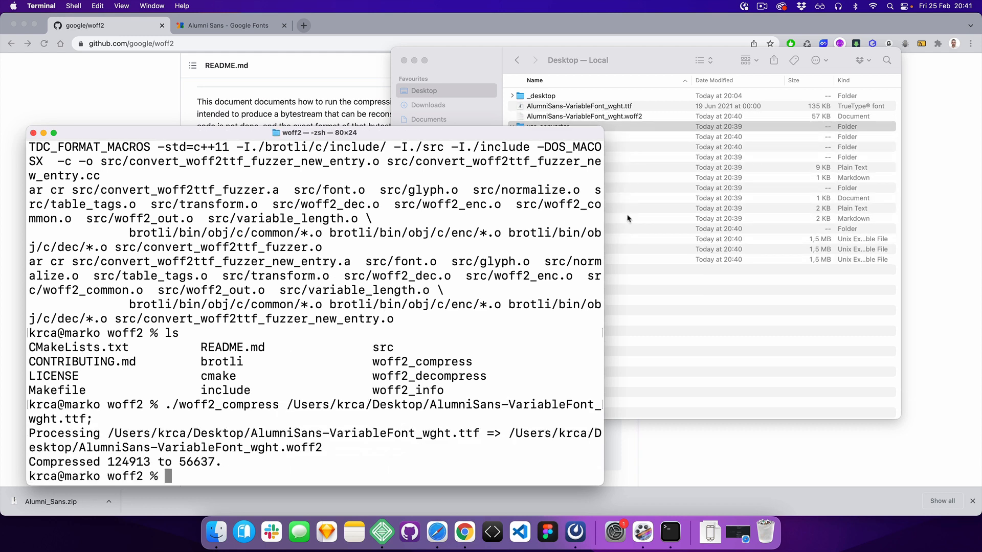
{"action": "left_click", "coordinate": [584, 116]}
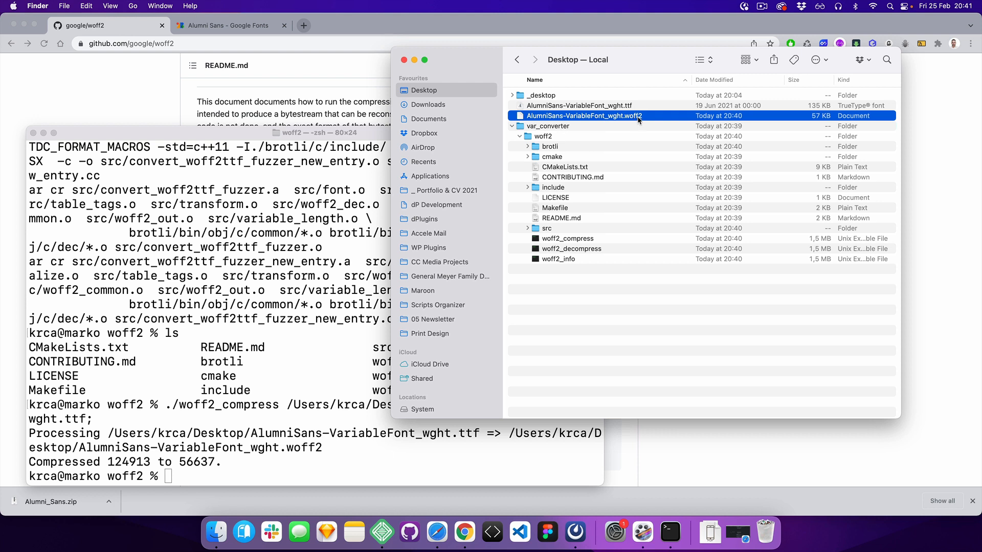
Step: Select the 135 KB TTF and the new 57 KB .woff2 on the Desktop to compare sizes
{"action": "left_click", "coordinate": [578, 106]}
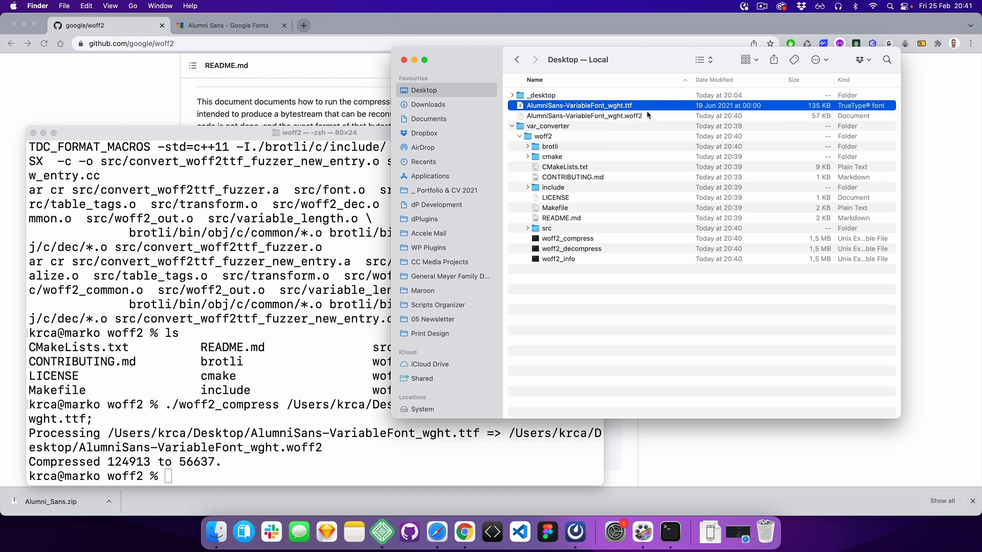
{"action": "left_click", "coordinate": [585, 116]}
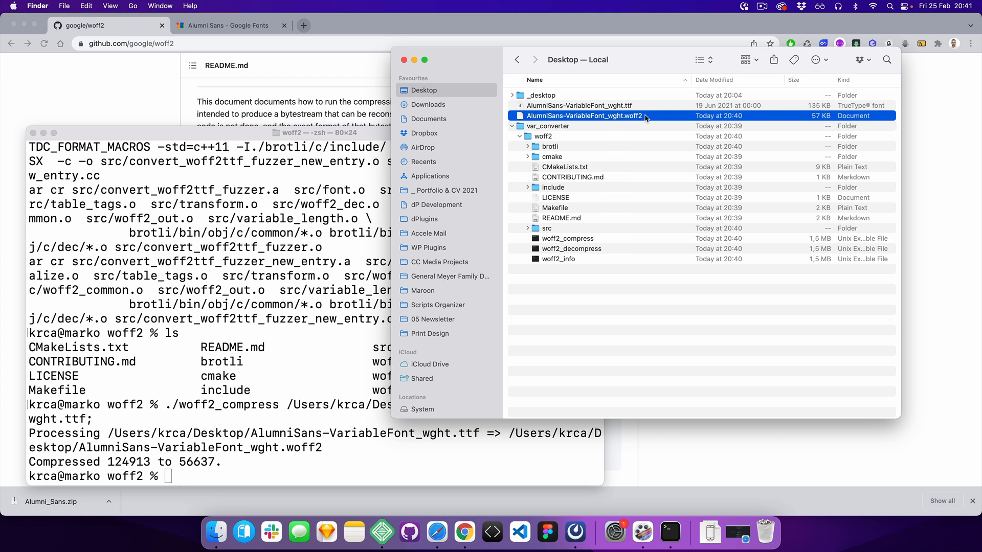
{"action": "mouse_move", "coordinate": [640, 119]}
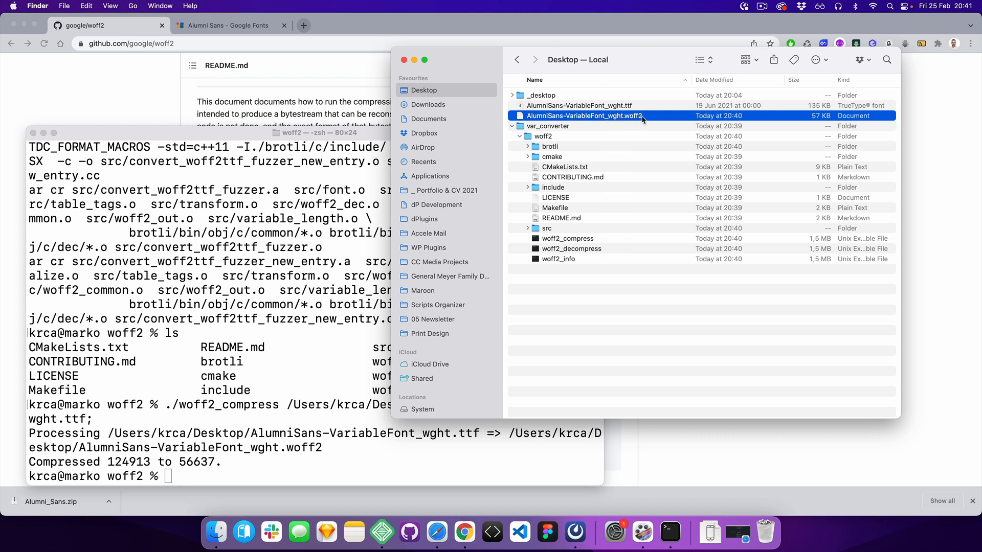
{"action": "mouse_move", "coordinate": [665, 112]}
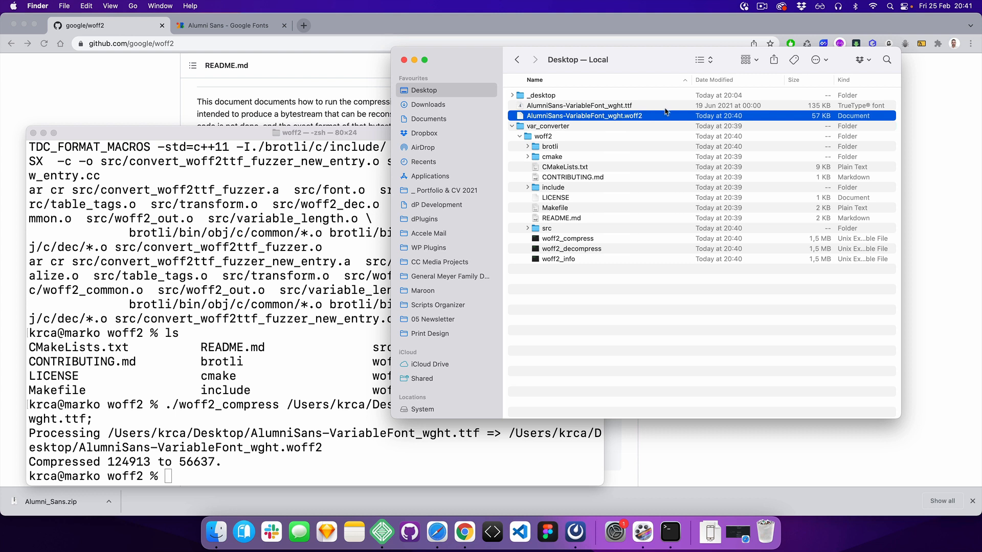
{"action": "mouse_move", "coordinate": [840, 53]}
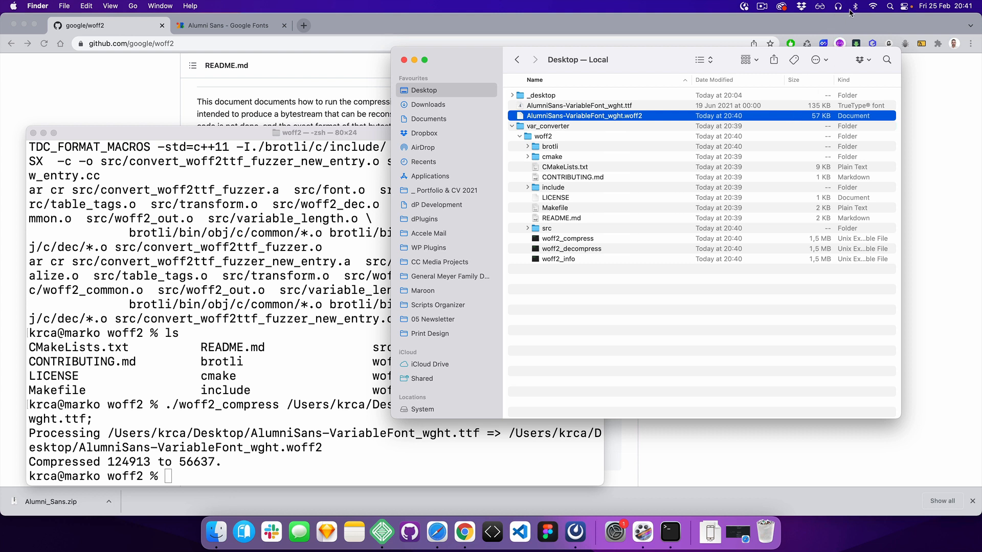
{"action": "mouse_move", "coordinate": [757, 19]}
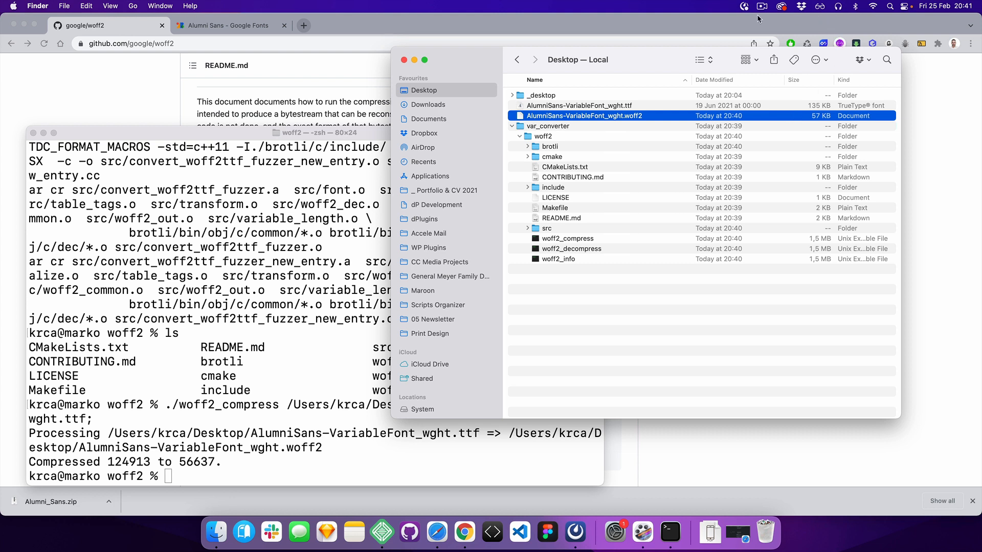
{"action": "mouse_move", "coordinate": [760, 13]}
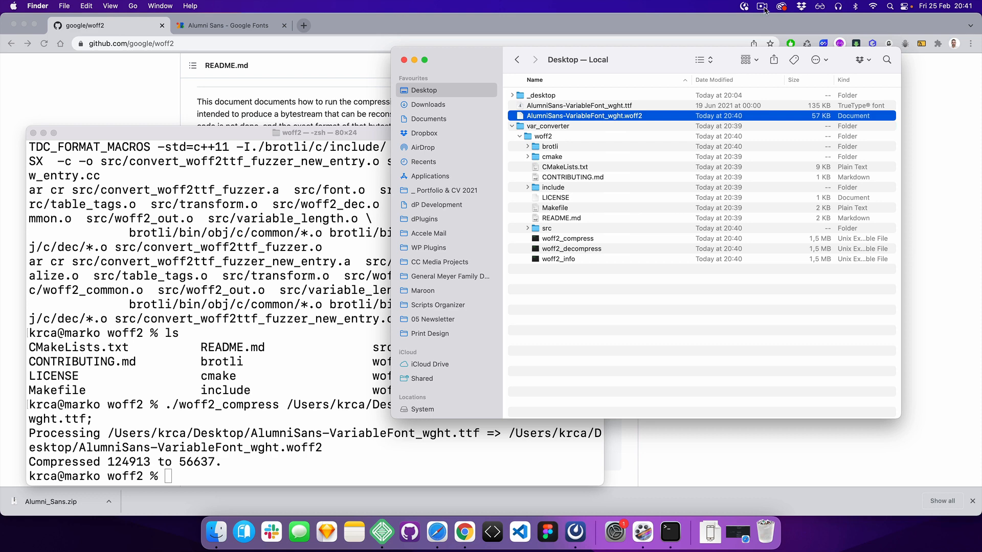